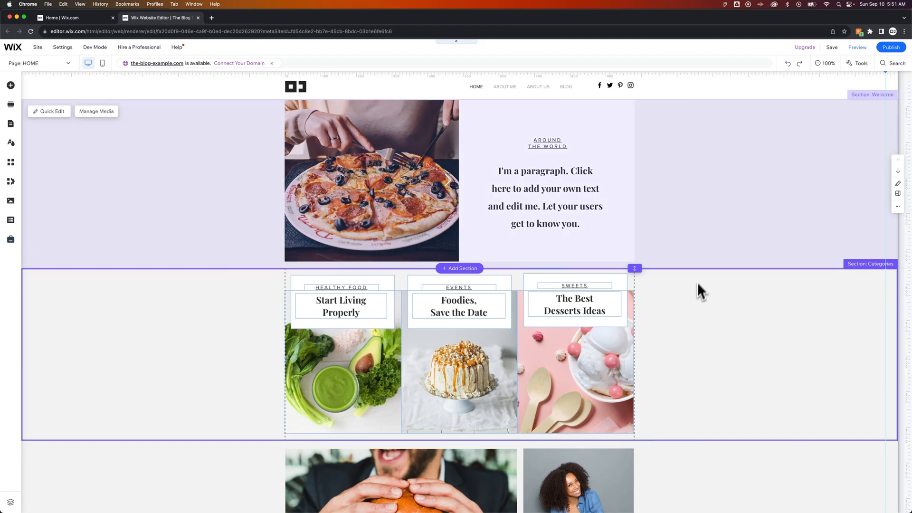
pyautogui.moveTo(826, 63)
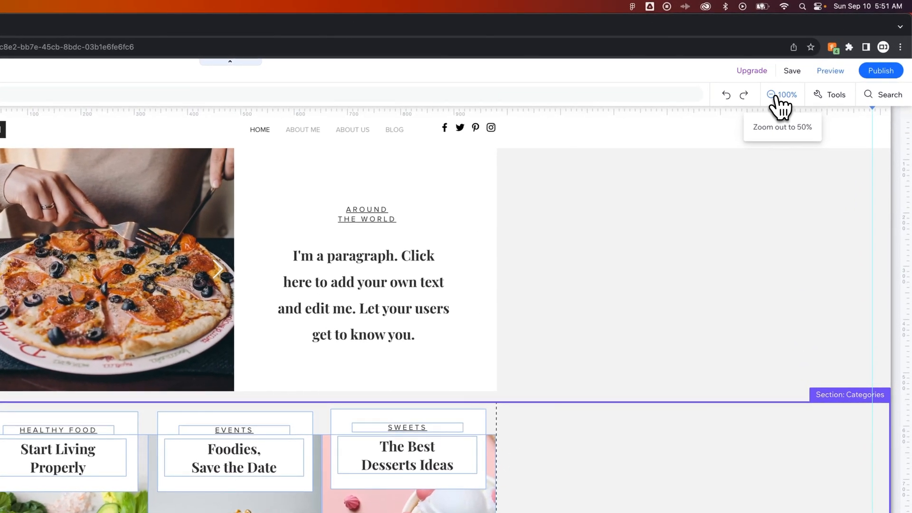
# Zoom the editor canvas out from 100% to 50% for a section overview
pyautogui.click(782, 94)
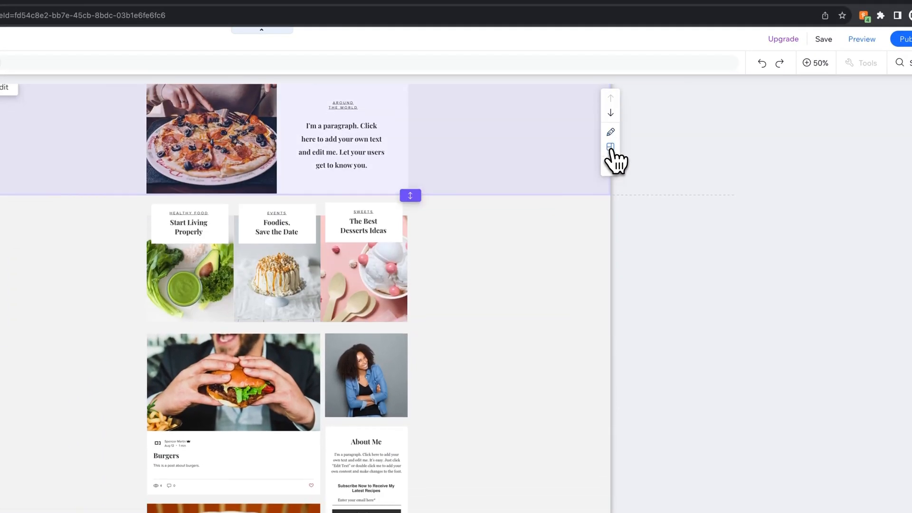
# Scroll through the 50% section overview, then restore the canvas zoom to 100%
pyautogui.scroll(-3)
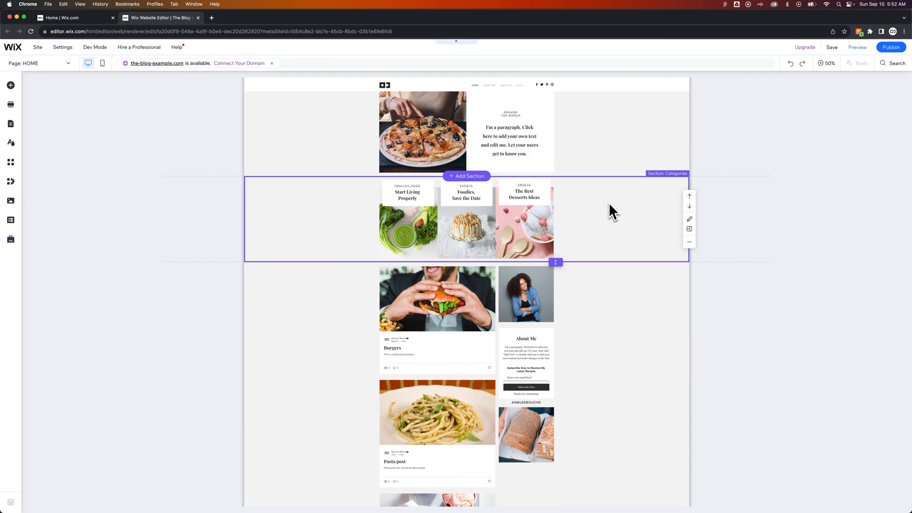
pyautogui.moveTo(603, 213)
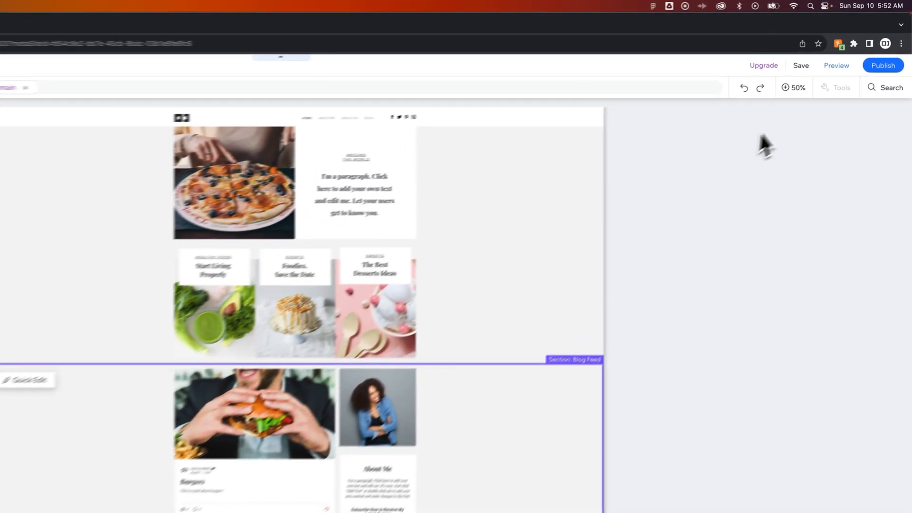
pyautogui.click(789, 94)
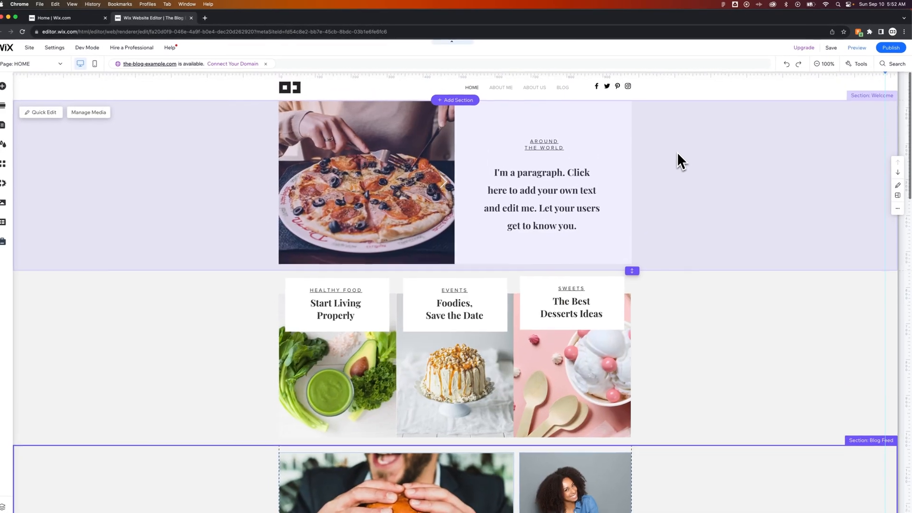
pyautogui.scroll(-3)
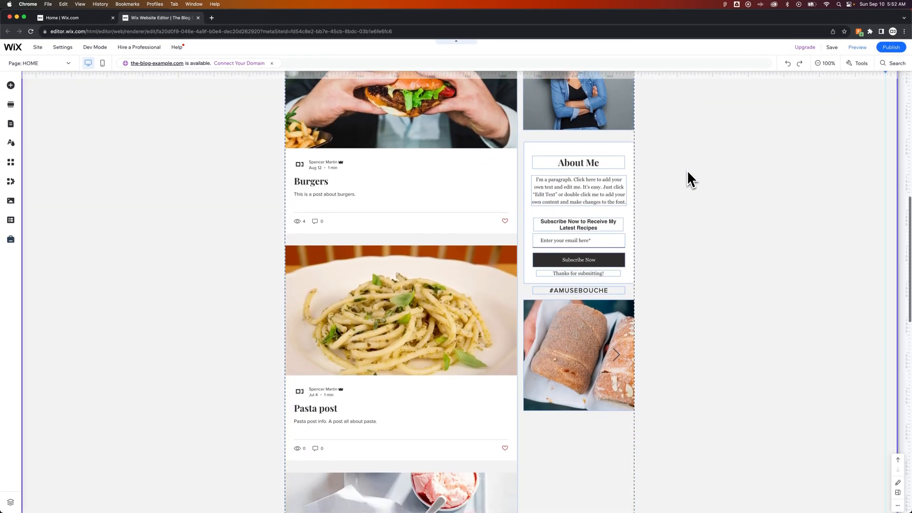